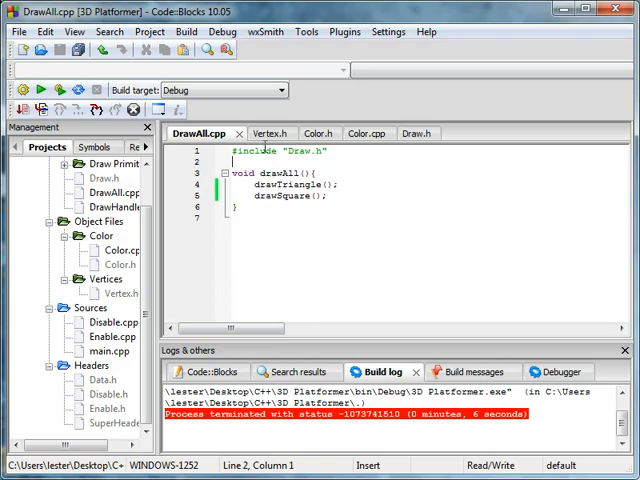
Step: Review the Color.h and Draw.h headers in the editor
{"action": "left_click", "coordinate": [305, 133]}
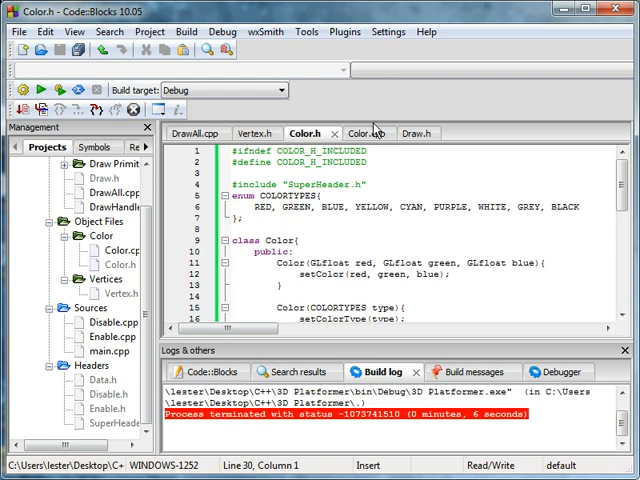
{"action": "left_click", "coordinate": [416, 133]}
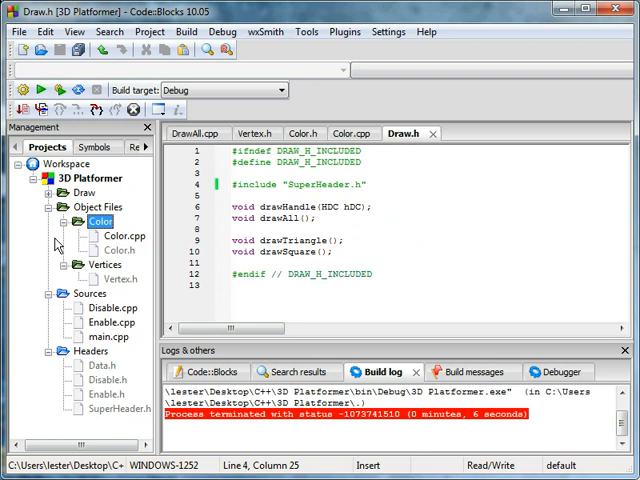
Step: Add a Shapes virtual folder under Object Files, then a Triangle subfolder inside it
{"action": "right_click", "coordinate": [70, 207]}
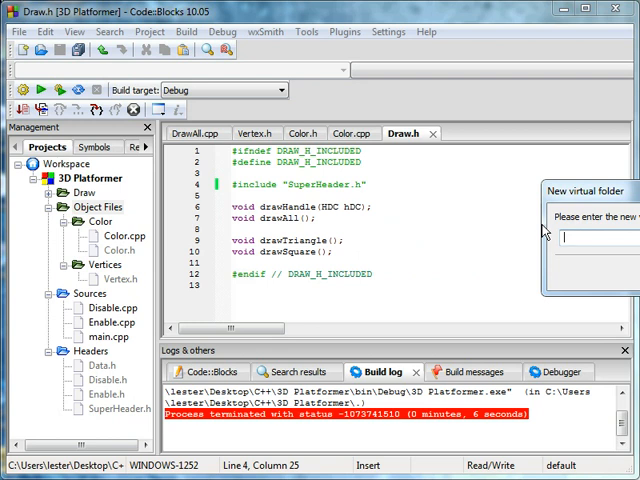
{"action": "type", "text": "Graphic"}
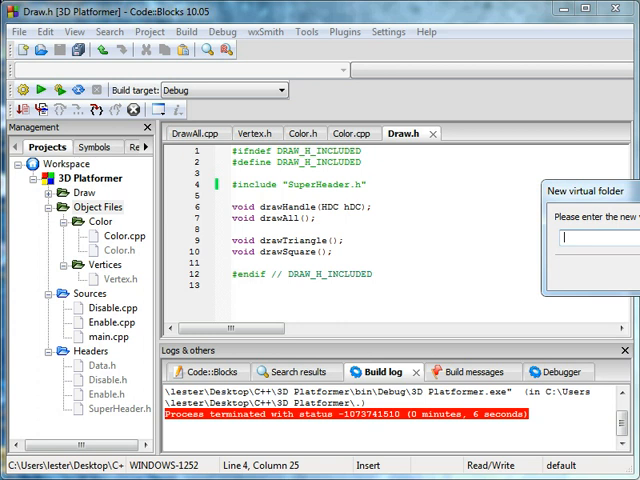
{"action": "type", "text": "Shapes"}
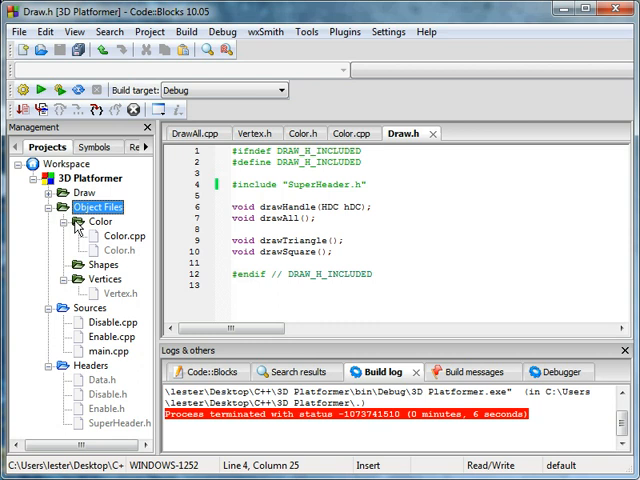
{"action": "right_click", "coordinate": [98, 264]}
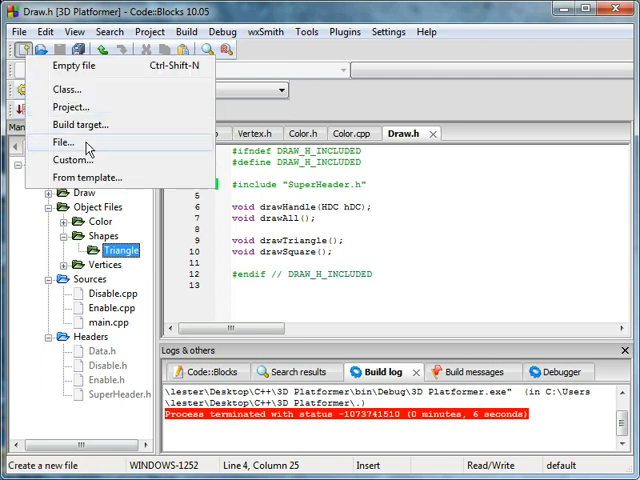
Step: Create a Triangle.h header for Debug and Release, then start a new source file
{"action": "left_click", "coordinate": [64, 148]}
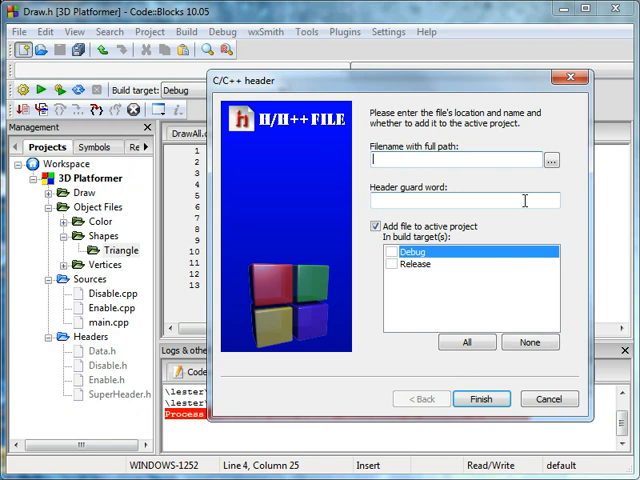
{"action": "left_click", "coordinate": [552, 159]}
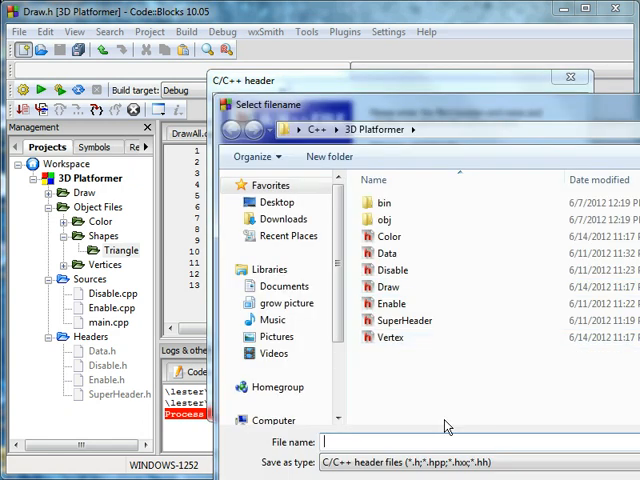
{"action": "type", "text": "Triangle"}
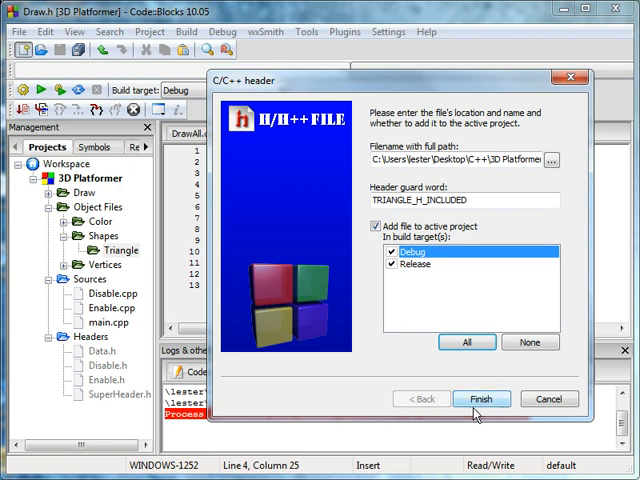
{"action": "left_click", "coordinate": [485, 398]}
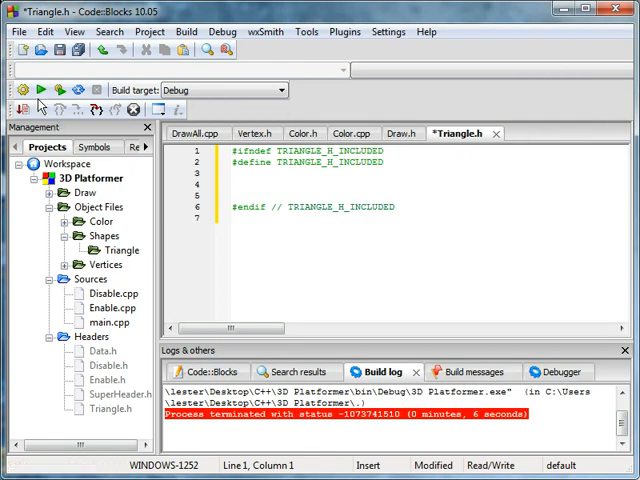
{"action": "left_click", "coordinate": [22, 50]}
{"action": "type", "text": "Triangle"}
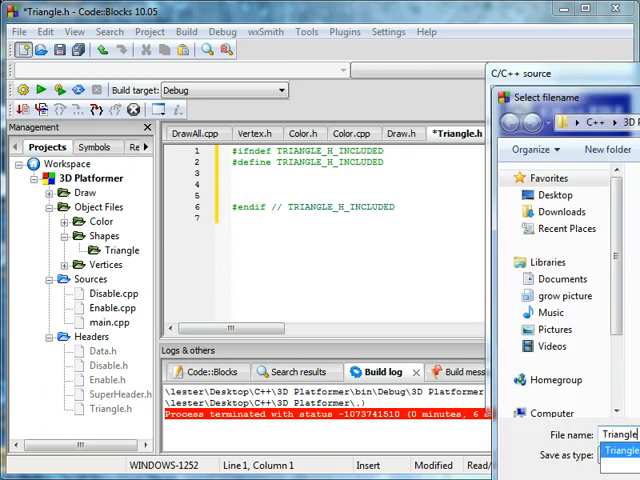
Step: Save the source as Triangle.cpp and group both Triangle files in the Triangle folder
{"action": "left_click", "coordinate": [614, 448]}
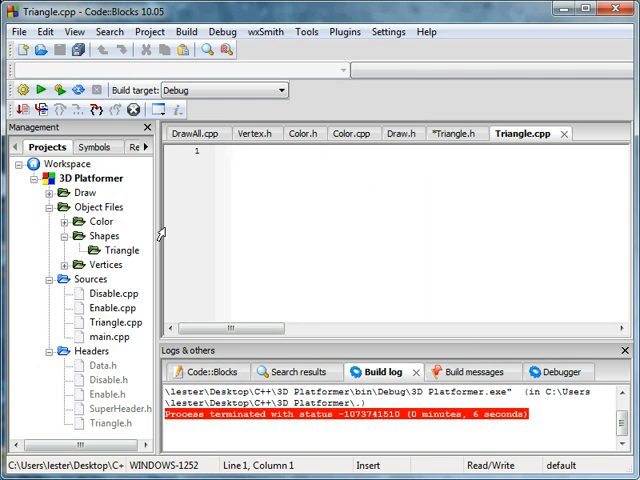
{"action": "left_click", "coordinate": [120, 249]}
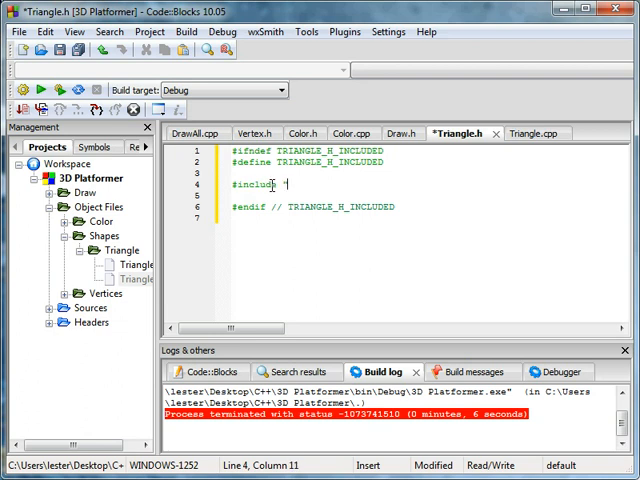
Step: Add #include lines for SuperHeader.h, Color.h and Vertex.h to Triangle.h
{"action": "type", "text": "\"SuperHeader.h\""}
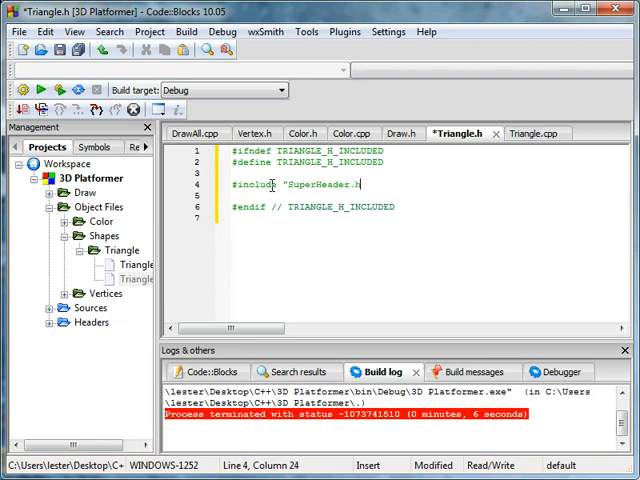
{"action": "key", "text": "Enter"}
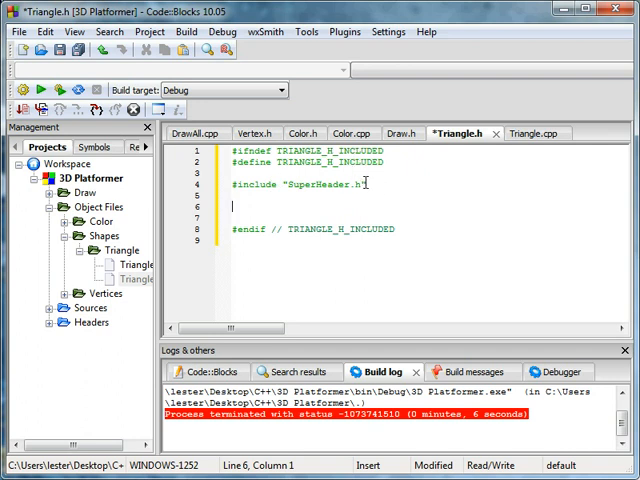
{"action": "type", "text": "#inclu"}
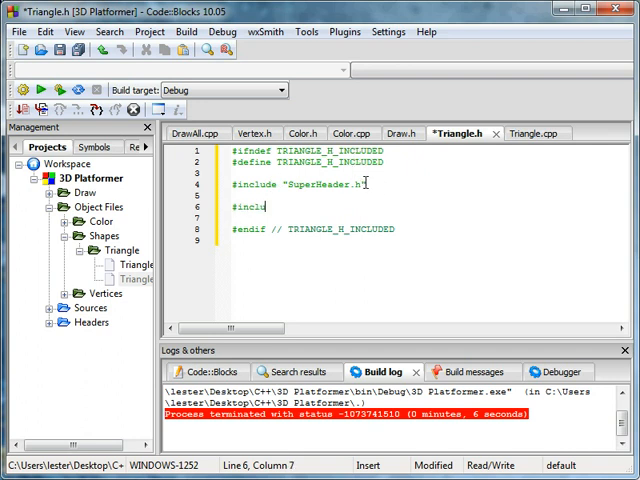
{"action": "type", "text": "de \"Vertex.h"}
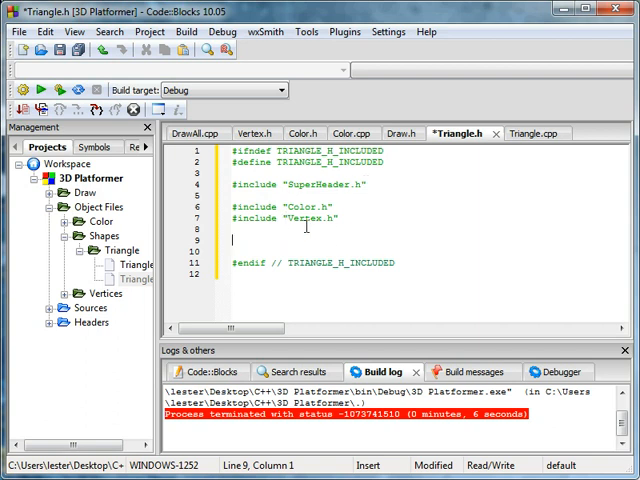
Step: Write class Triangle with public: Triangle(){} and an empty private: section
{"action": "type", "text": "class T"}
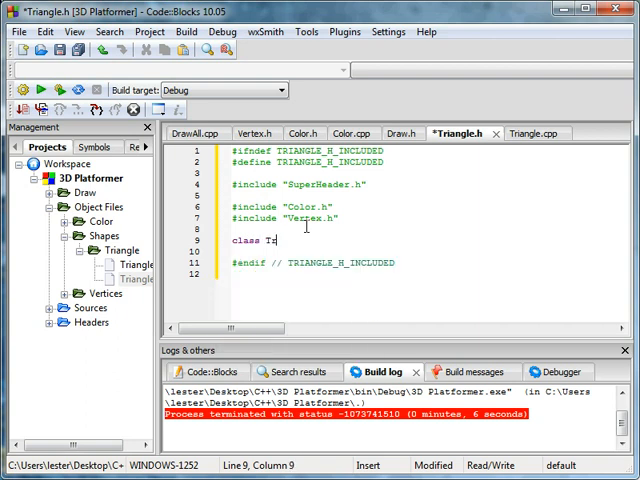
{"action": "type", "text": "riangle:"}
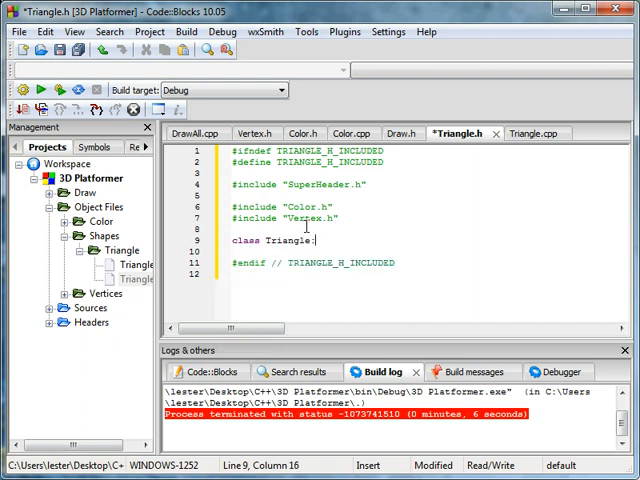
{"action": "left_click", "coordinate": [530, 133]}
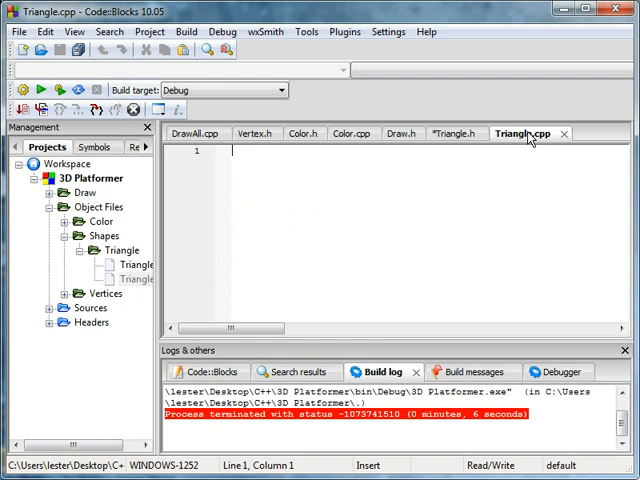
{"action": "left_click", "coordinate": [459, 133]}
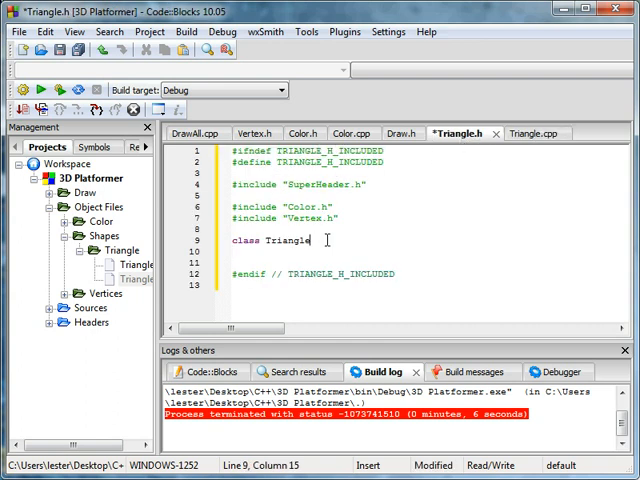
{"action": "type", "text": "{"}
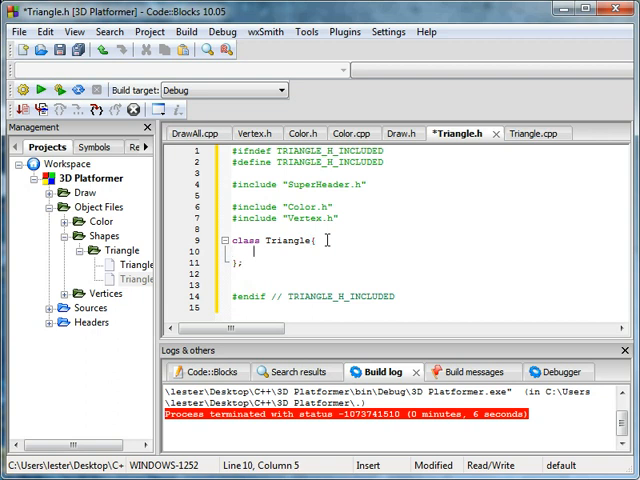
{"action": "type", "text": "public:"}
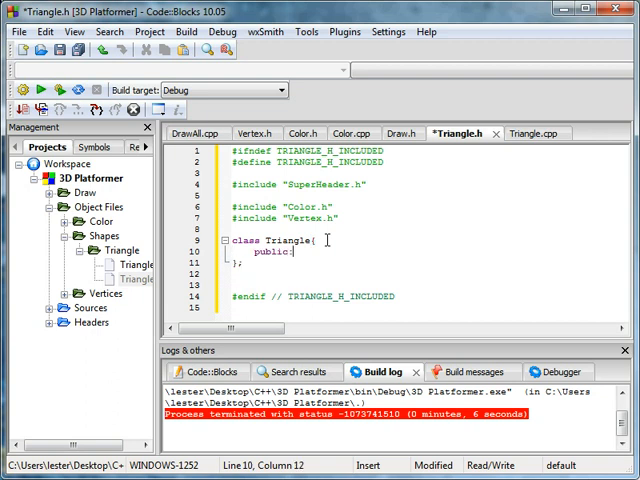
{"action": "type", "text": "private:"}
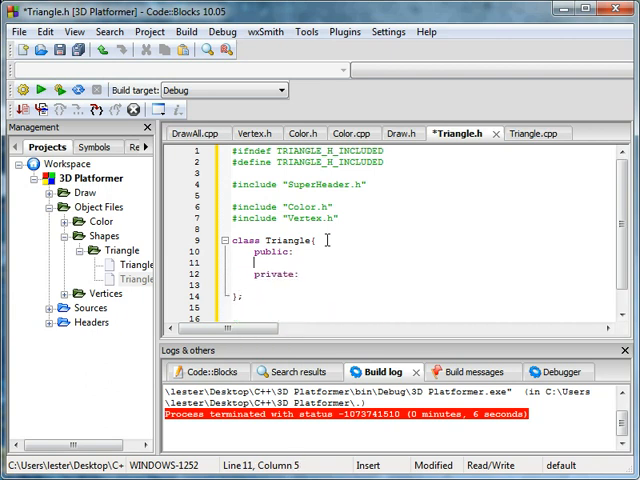
{"action": "type", "text": "Triangle(){"}
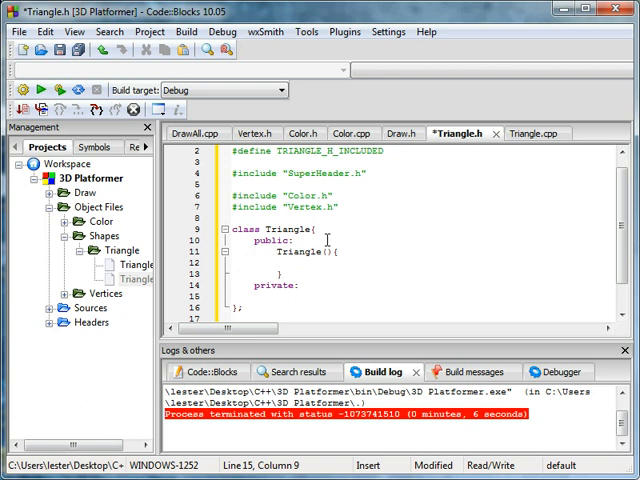
Step: Declare private GLfloat red, green, blue members in the Triangle class
{"action": "type", "text": "GLfloat"}
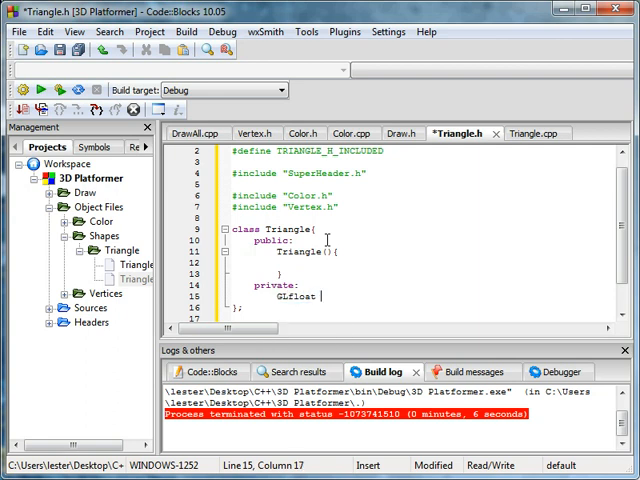
{"action": "type", "text": "red,"}
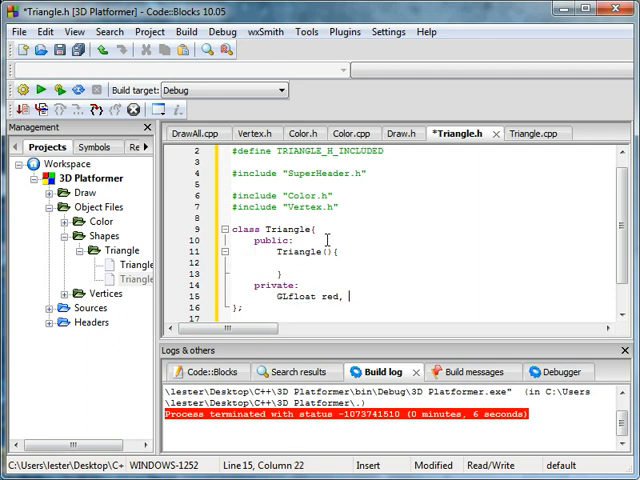
{"action": "type", "text": "green,"}
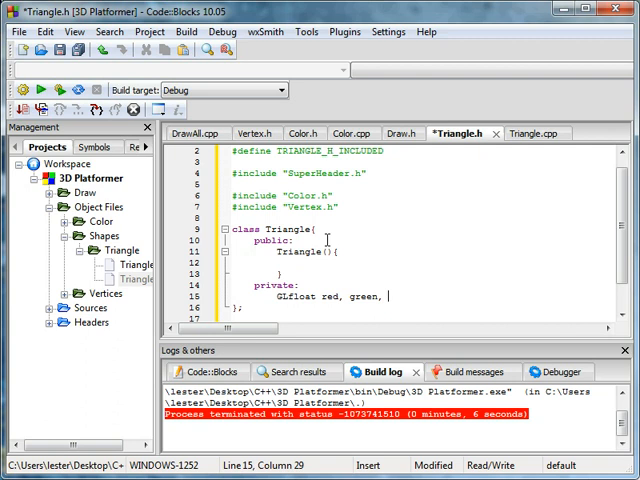
{"action": "type", "text": "blue;"}
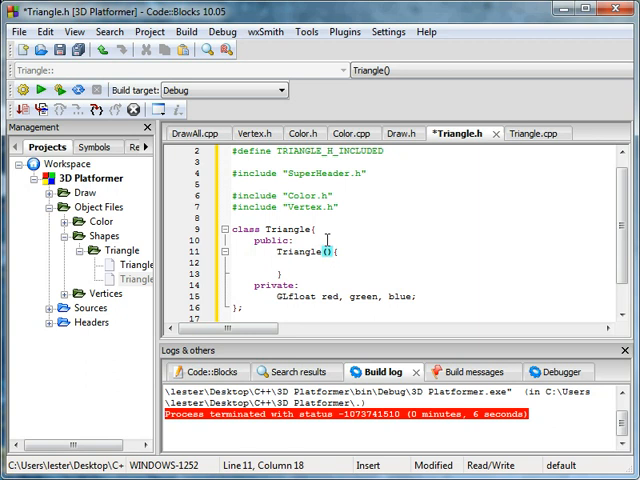
Step: Declare Vertex *vert1, *vert2, *vert3 pointers and select that declaration line
{"action": "type", "text": "Vertex"}
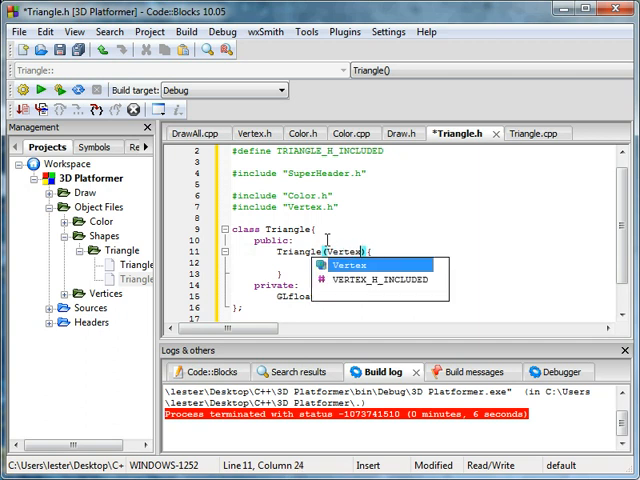
{"action": "type", "text": "vert1, Vertex vert2, Vertex vert3, Color col"}
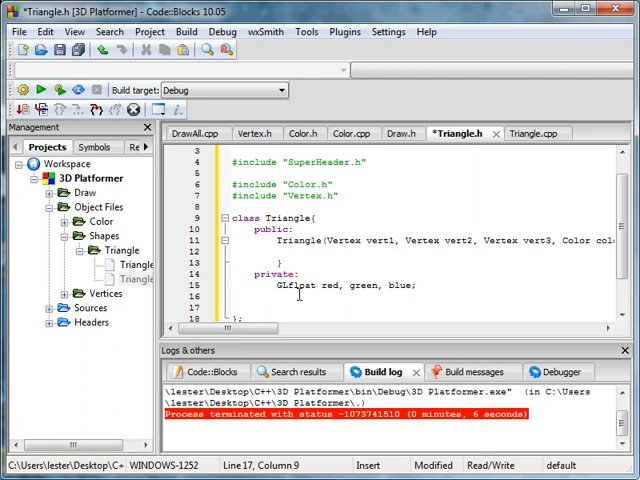
{"action": "type", "text": "Ve"}
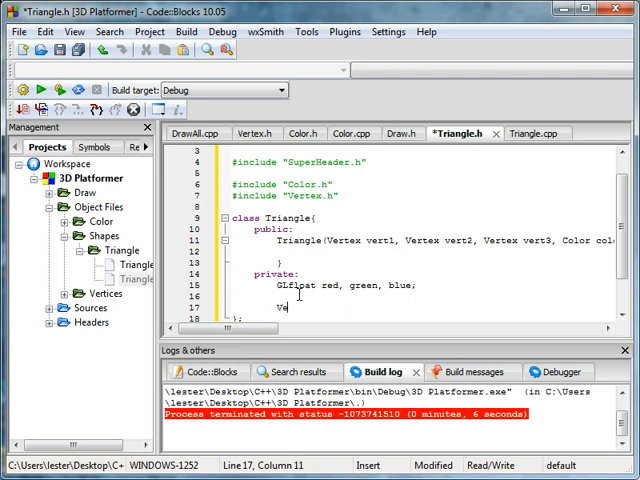
{"action": "type", "text": "rtex"}
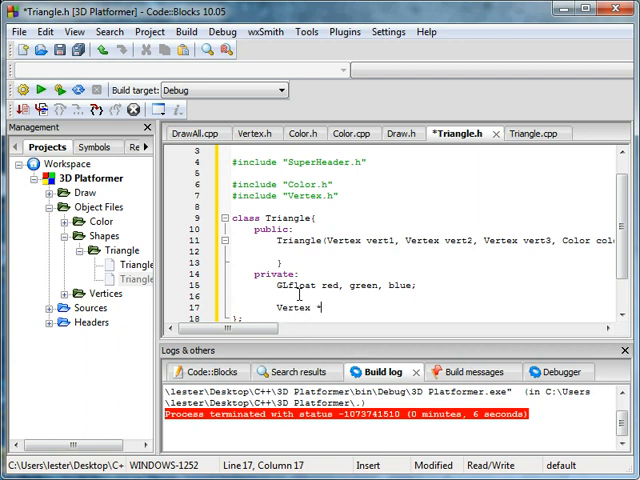
{"action": "type", "text": "*vert1, vert2,"}
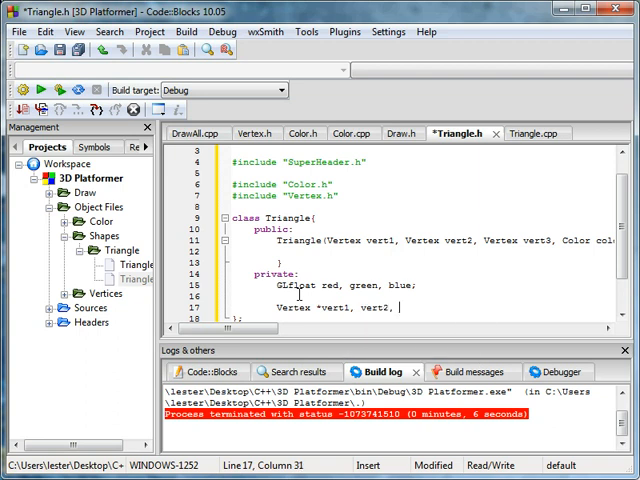
{"action": "type", "text": "vert3;"}
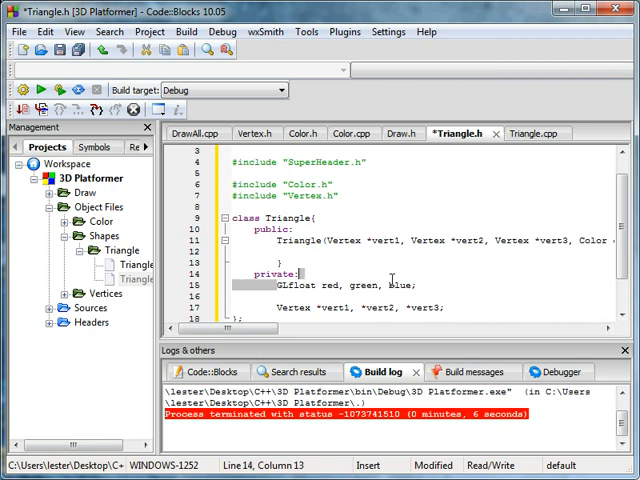
{"action": "triple_click", "coordinate": [330, 287]}
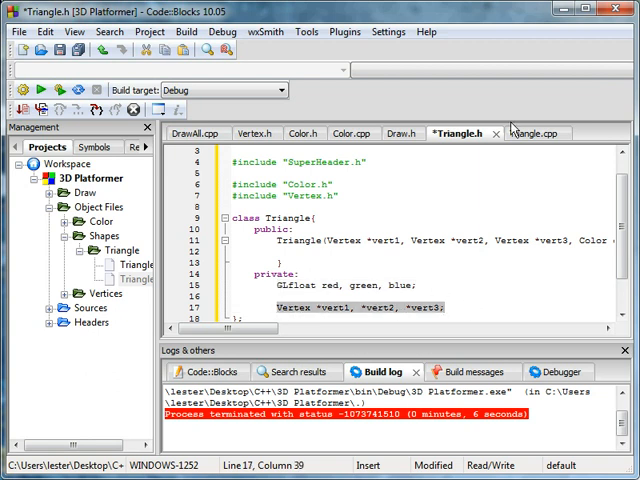
{"action": "mouse_move", "coordinate": [536, 146]}
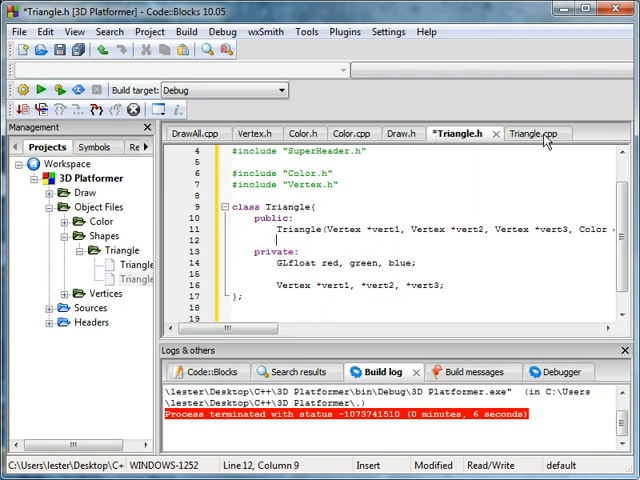
Step: Include Triangle.h in Triangle.cpp and define an empty Triangle::Triangle() constructor
{"action": "left_click", "coordinate": [541, 133]}
{"action": "type", "text": "#include \"Triangl"}
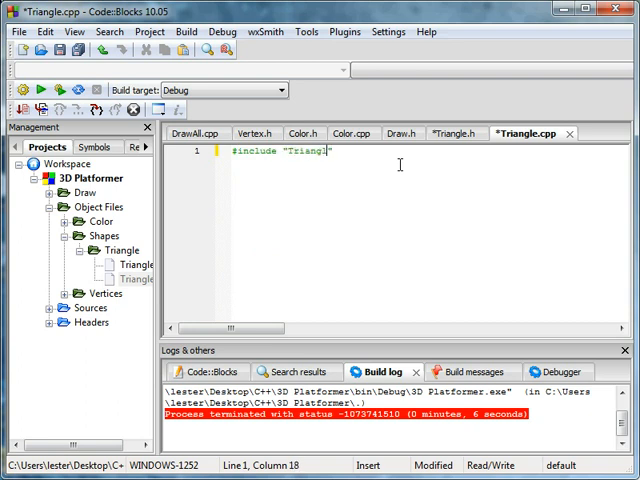
{"action": "key", "text": "Enter"}
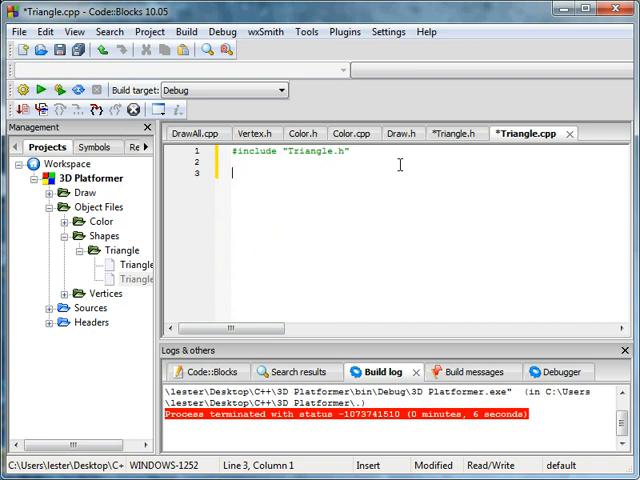
{"action": "type", "text": "Triangle"}
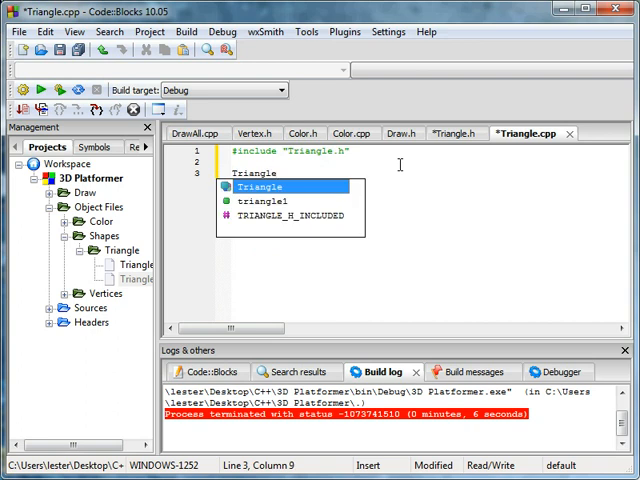
{"action": "type", "text": "::Triangle(){"}
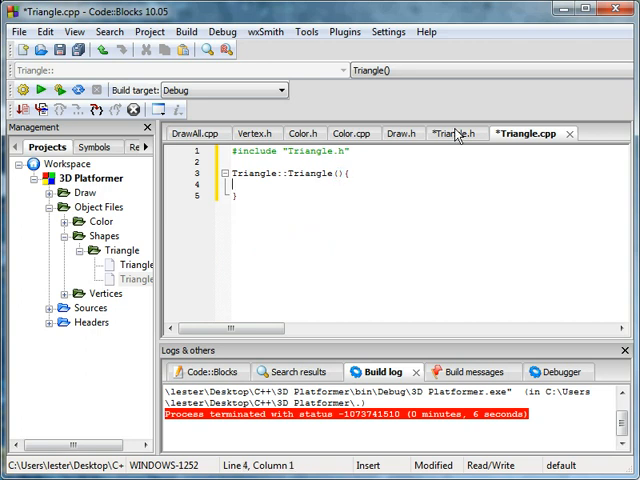
{"action": "left_click", "coordinate": [458, 133]}
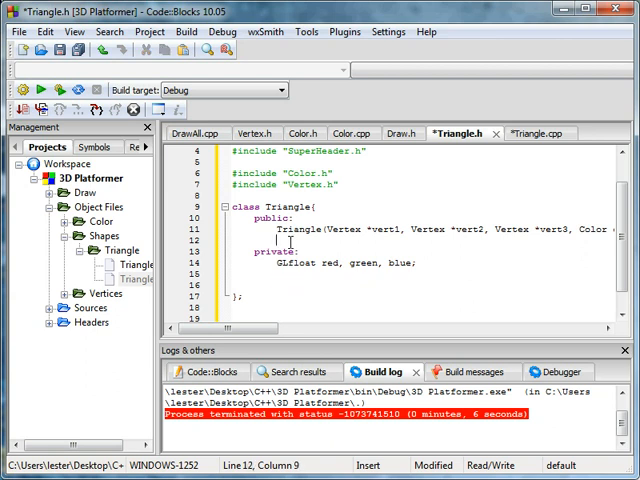
Step: Paste the Vertex pointers under public: and give the .cpp constructor vert1, vert2, vert3 parameters
{"action": "type", "text": "Vertex *vert1, *vert2, *vert3;"}
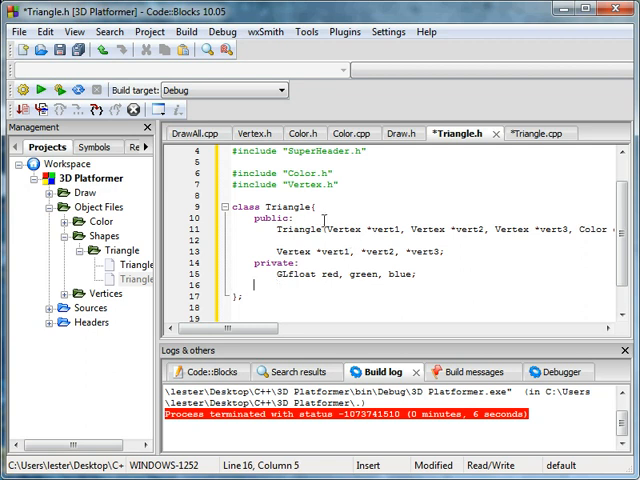
{"action": "left_click", "coordinate": [542, 132]}
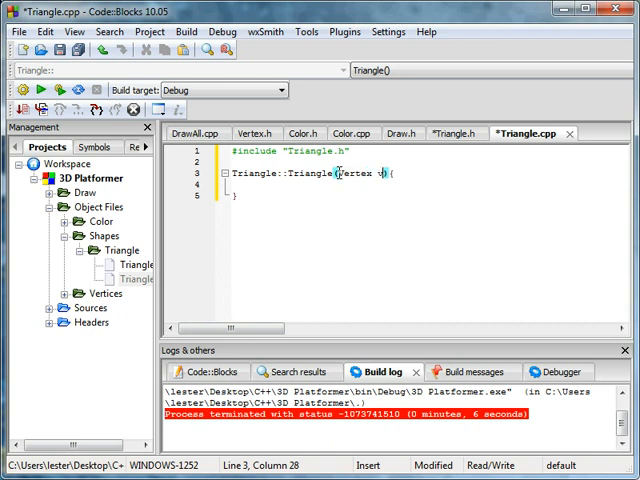
{"action": "type", "text": "vert1, Vertex vert2, Vertex"}
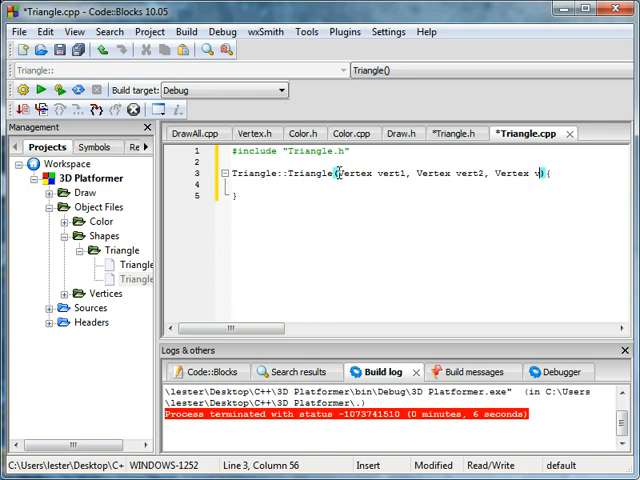
{"action": "type", "text": "vert3,"}
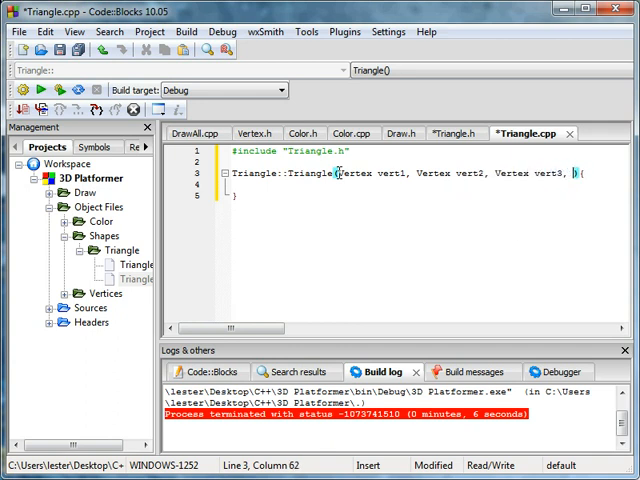
{"action": "type", "text": "Col"}
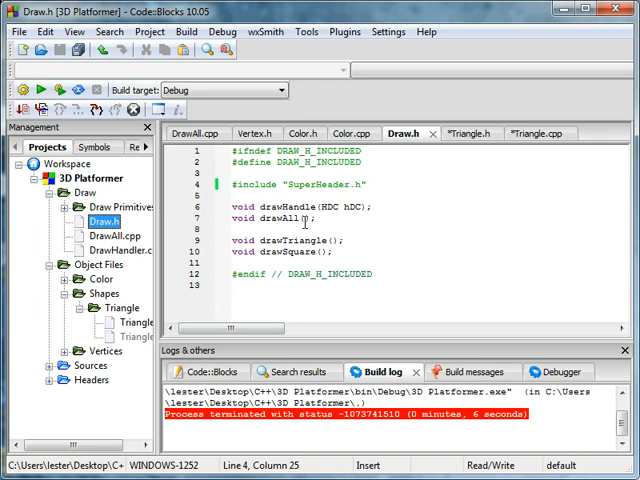
Step: Add a Triangle *triangle parameter to the drawTriangle declaration in Draw.h
{"action": "type", "text": "T"}
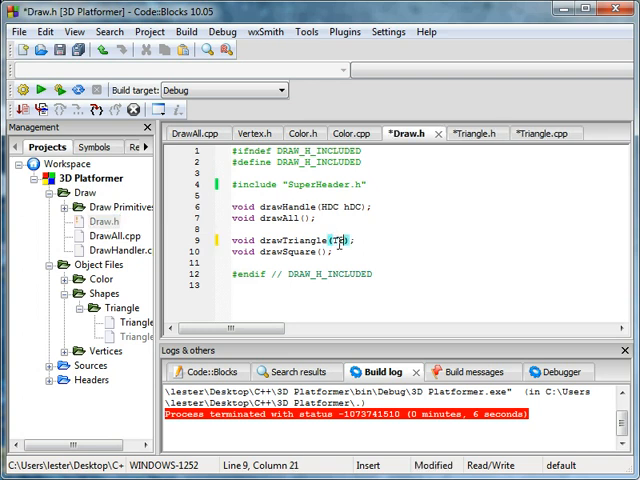
{"action": "type", "text": "riangle"}
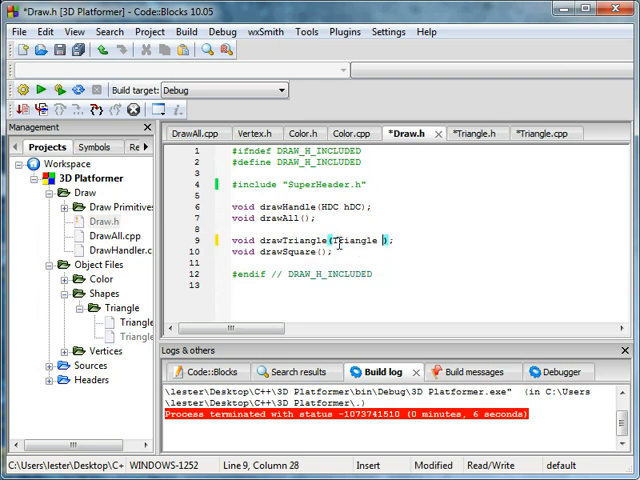
{"action": "type", "text": "*triangle"}
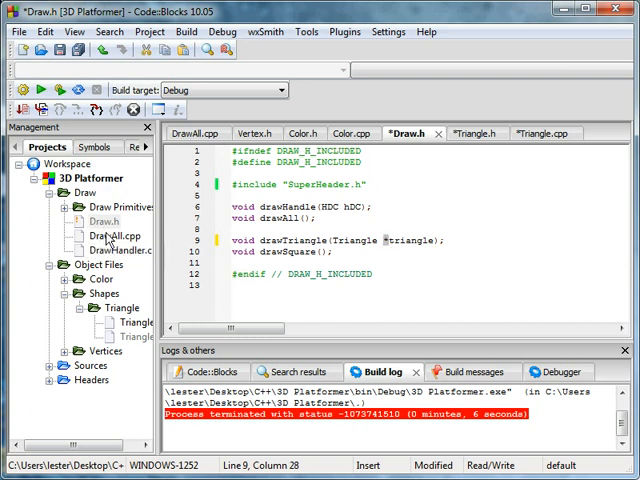
Step: Add the Triangle *triangle parameter to drawTriangle in DrawTriangle.cpp
{"action": "left_click", "coordinate": [98, 206]}
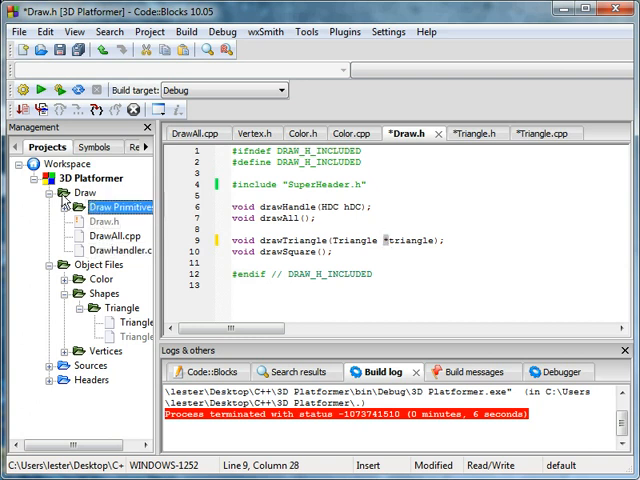
{"action": "double_click", "coordinate": [127, 235]}
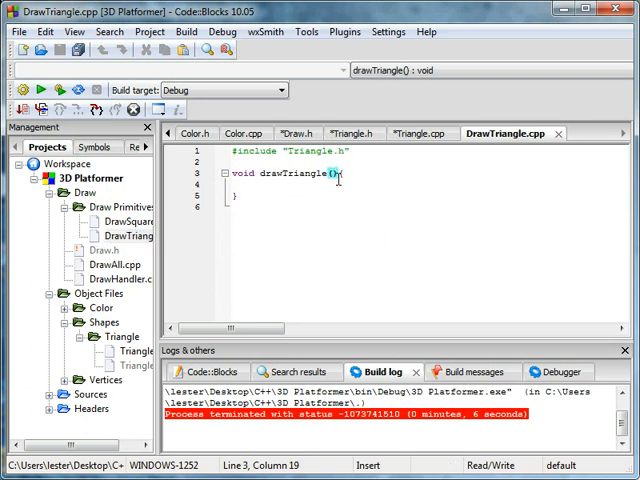
{"action": "type", "text": "Triangle"}
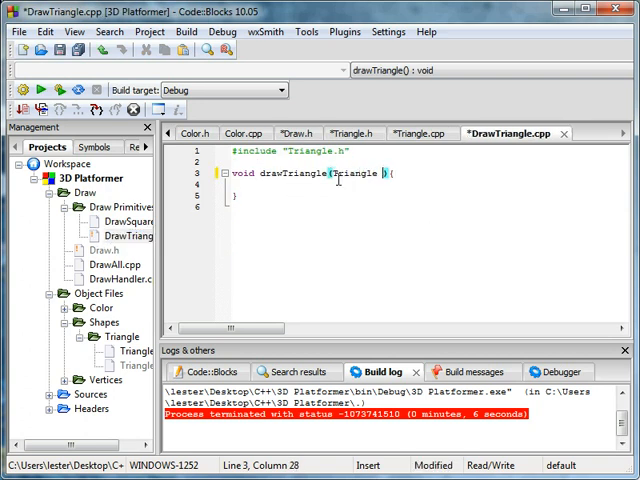
{"action": "type", "text": "*triangle"}
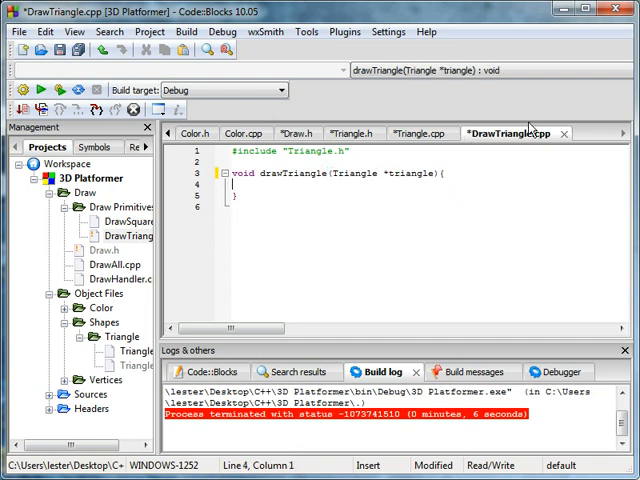
{"action": "left_click", "coordinate": [420, 133]}
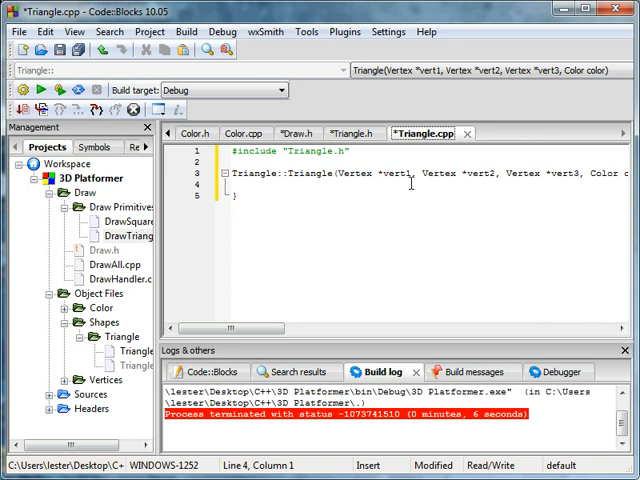
Step: In the Triangle constructor, assign vert1, vert2 and vert3 from the constructor arguments
{"action": "type", "text": "Triangle::v"}
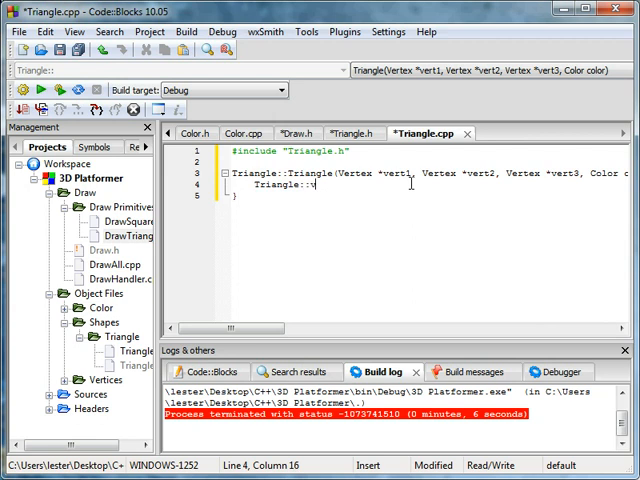
{"action": "type", "text": "ert1 ="}
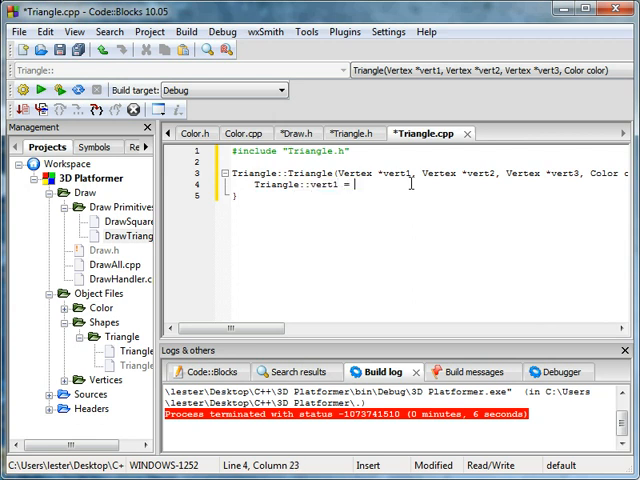
{"action": "type", "text": "vert1;"}
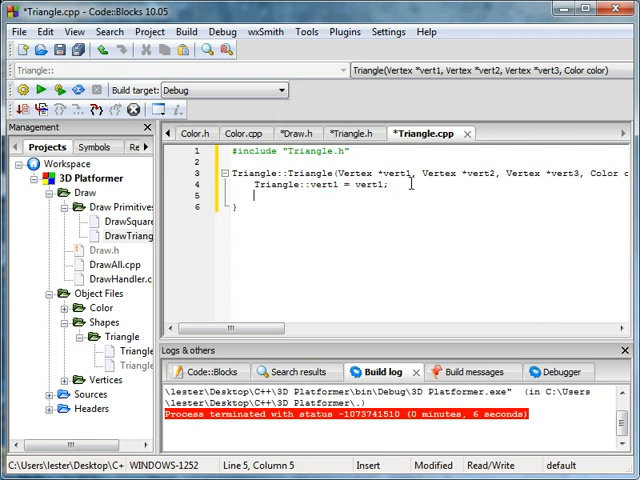
{"action": "type", "text": "Triangle:"}
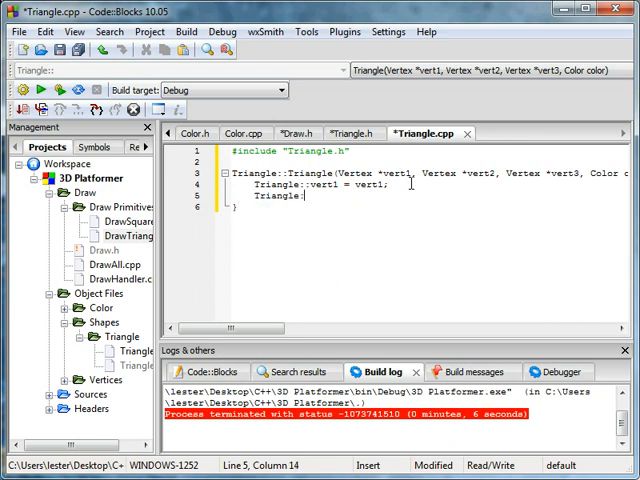
{"action": "type", "text": "vert2 = vert2;"}
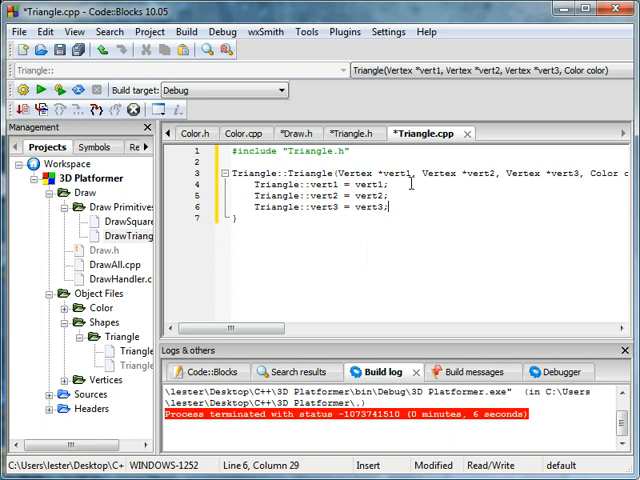
Step: Set red, green and blue from Color.getRed(), getGreen() and getBlue() in the constructor
{"action": "key", "text": "Enter"}
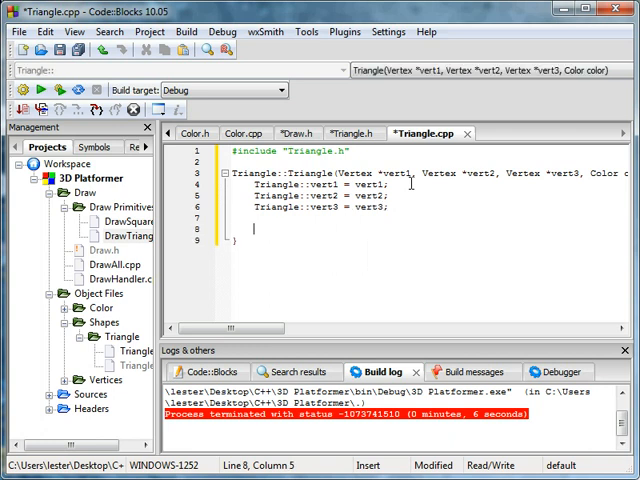
{"action": "type", "text": "Triangle::"}
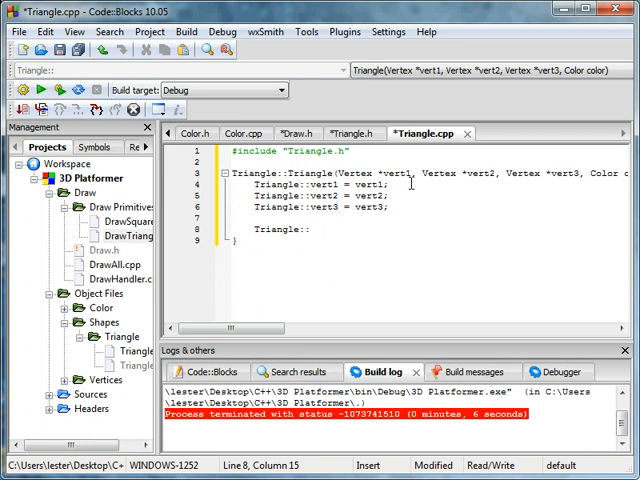
{"action": "type", "text": "red = Color.getRed("}
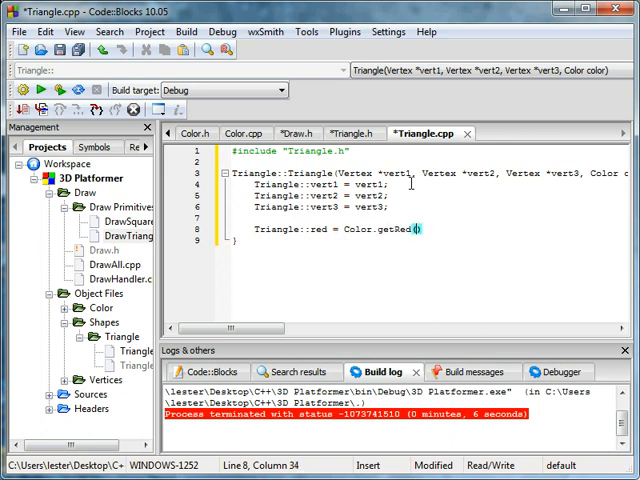
{"action": "type", "text": "Triangle::green"}
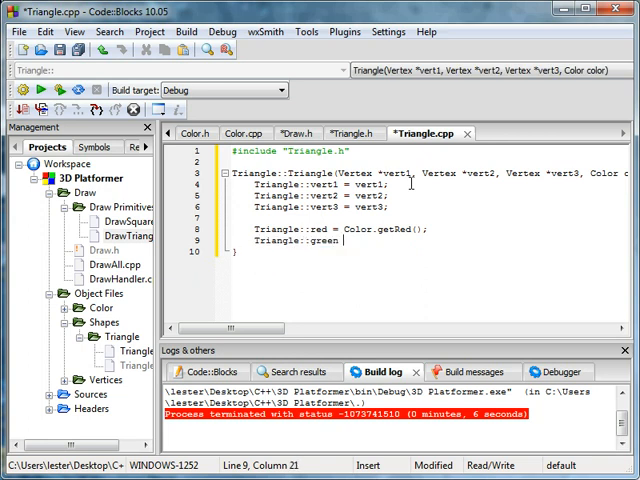
{"action": "type", "text": "= Color."}
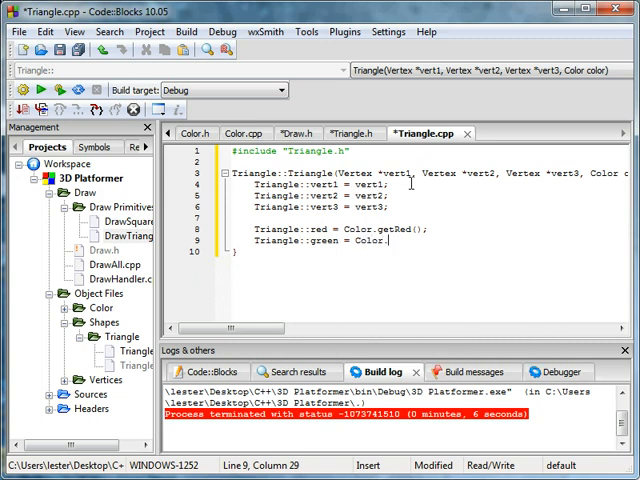
{"action": "type", "text": "Green();"}
{"action": "type", "text": "Triangle::blue = "}
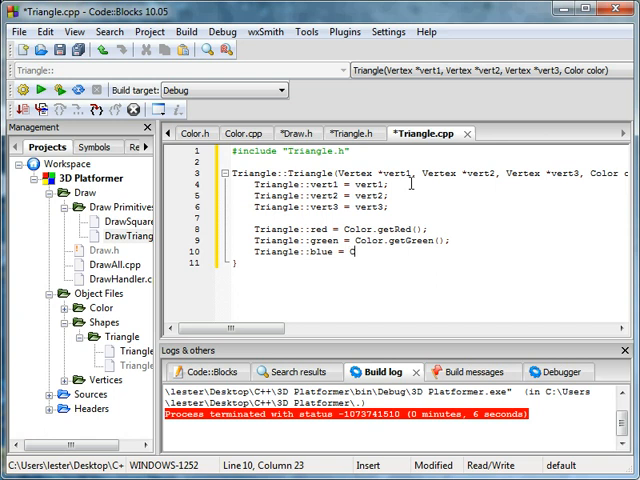
{"action": "type", "text": "Color.getBlue();"}
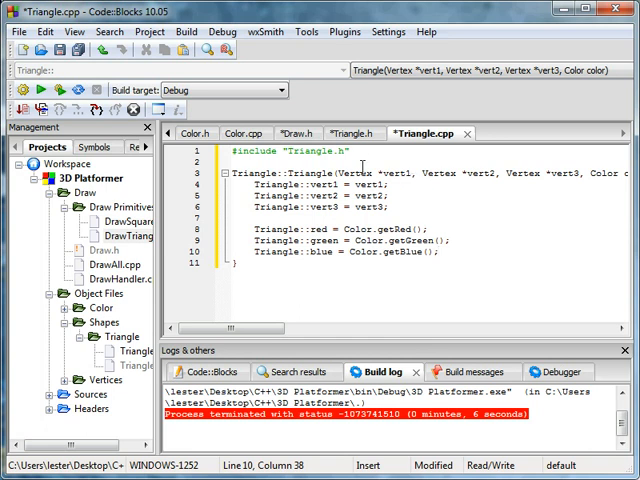
{"action": "left_click", "coordinate": [352, 133]}
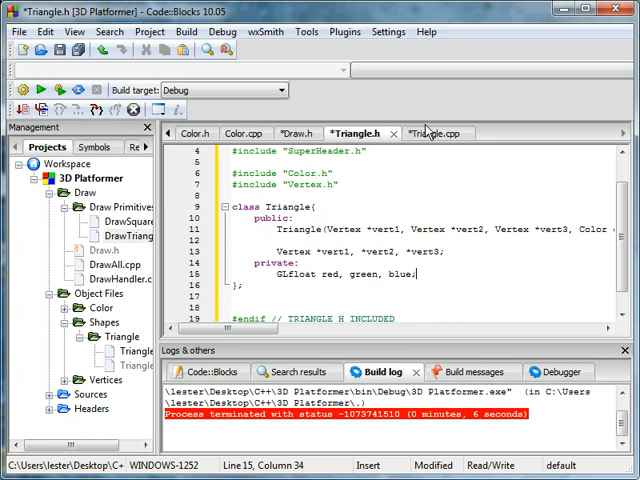
{"action": "left_click", "coordinate": [298, 133]}
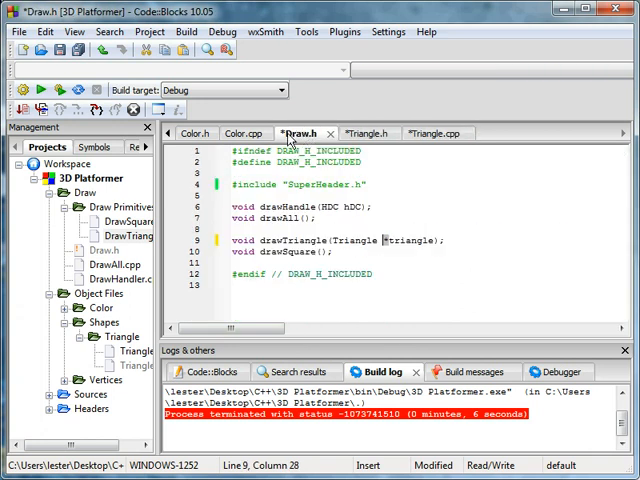
{"action": "left_click", "coordinate": [353, 133]}
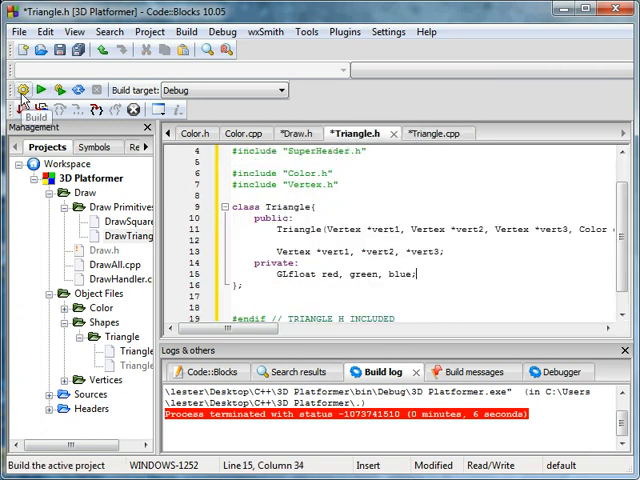
Step: Include "Triangle.h" in Draw.h and make drawAll call drawTriangle(NULL)
{"action": "left_click", "coordinate": [298, 133]}
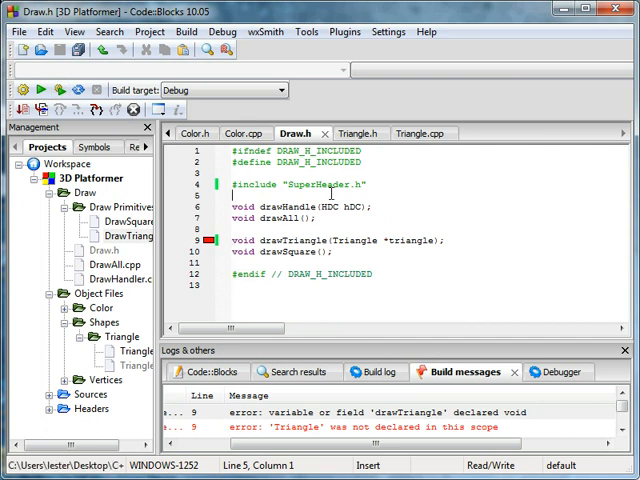
{"action": "type", "text": "#inclu"}
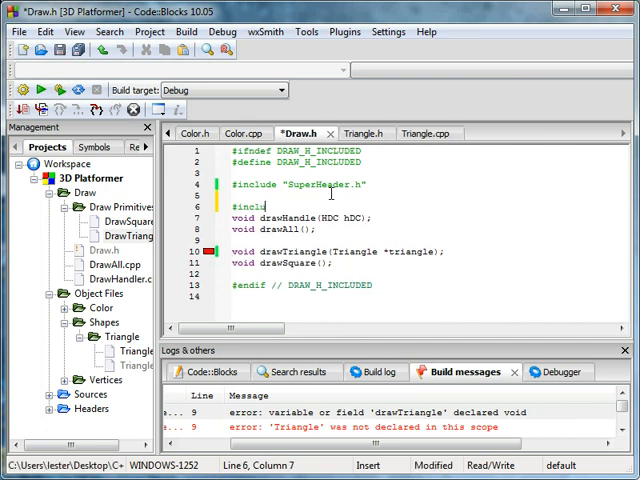
{"action": "type", "text": "\"Triangle.h"}
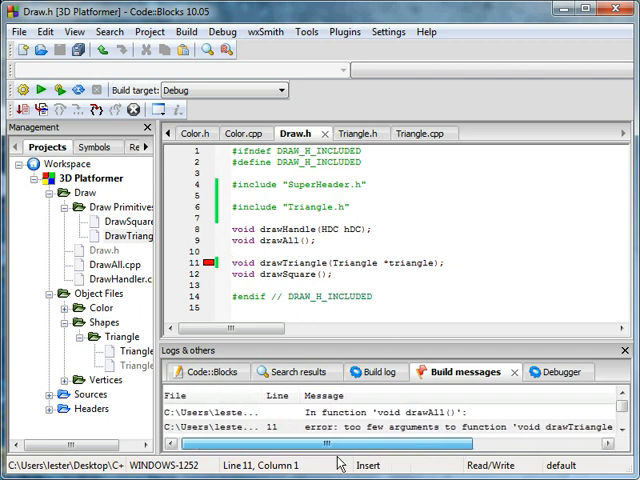
{"action": "scroll", "scroll_direction": "down", "scroll_amount": 3}
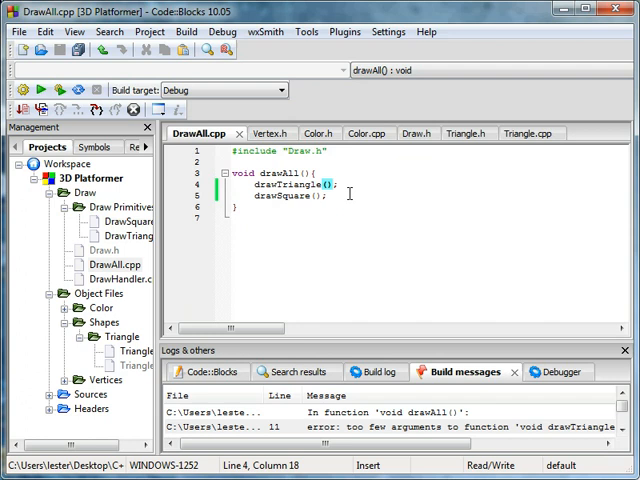
{"action": "type", "text": "NULL"}
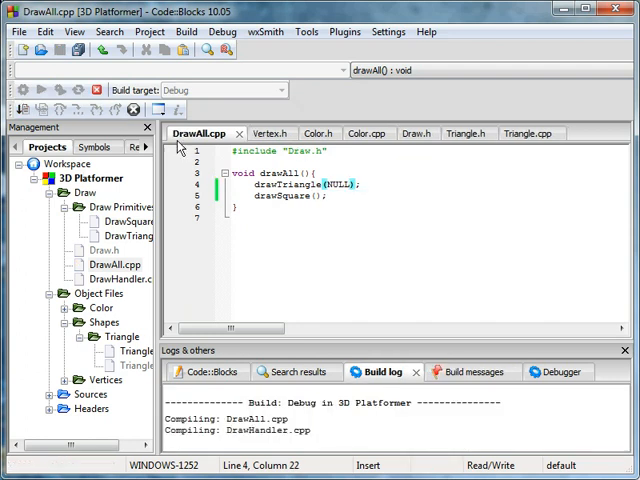
{"action": "left_click", "coordinate": [522, 133]}
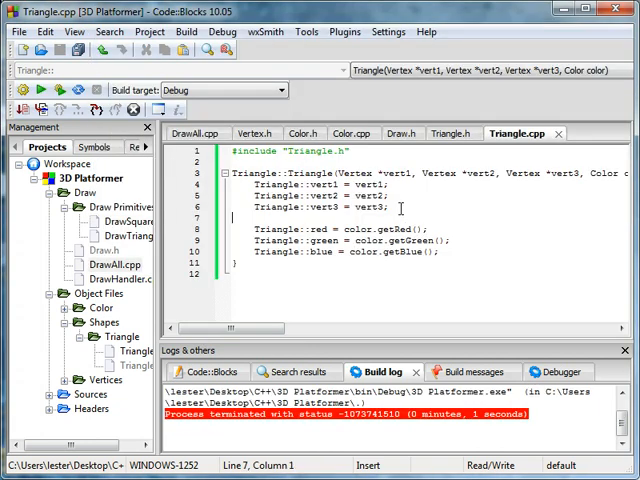
Step: Open DrawTriangle.cpp and start a glColor3f(triangle-> call inside drawTriangle
{"action": "left_click", "coordinate": [202, 133]}
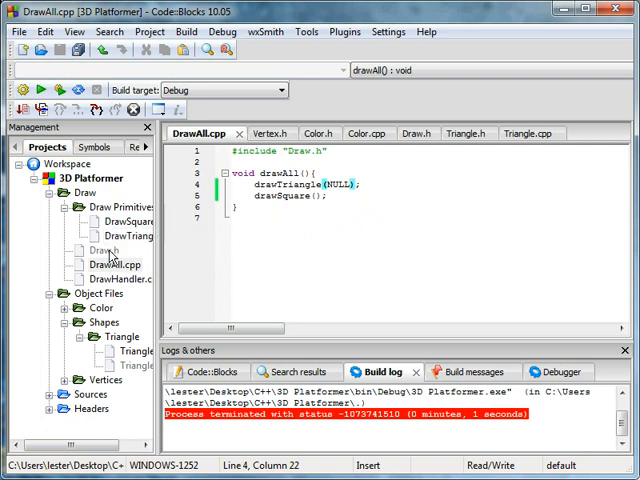
{"action": "double_click", "coordinate": [125, 235]}
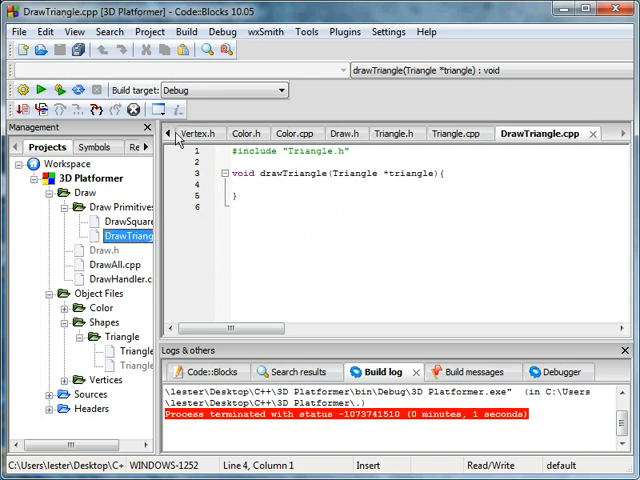
{"action": "left_click", "coordinate": [188, 133]}
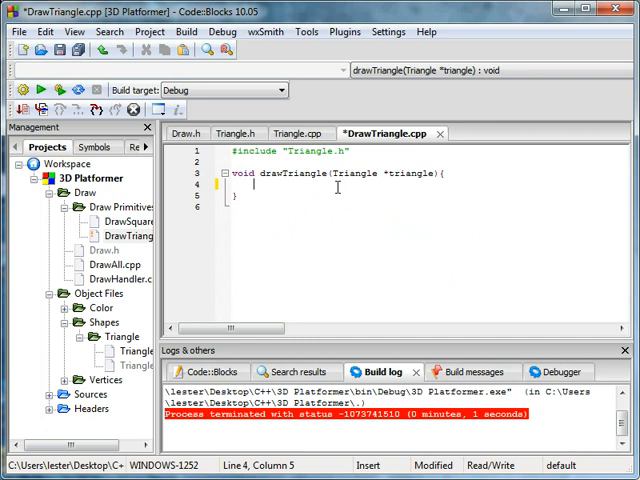
{"action": "type", "text": "glColor3f();"}
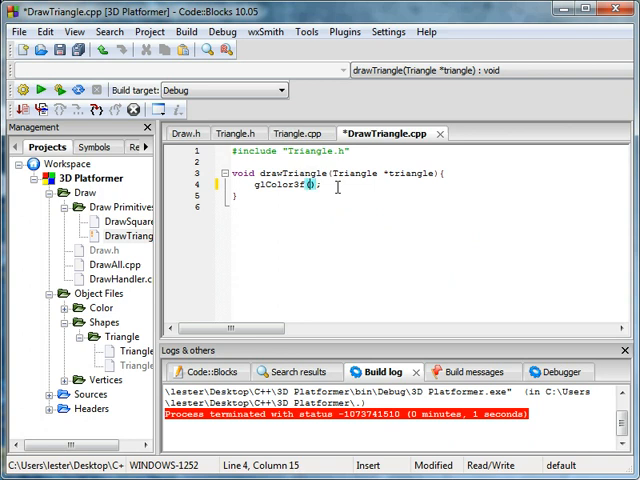
{"action": "type", "text": "triangle->"}
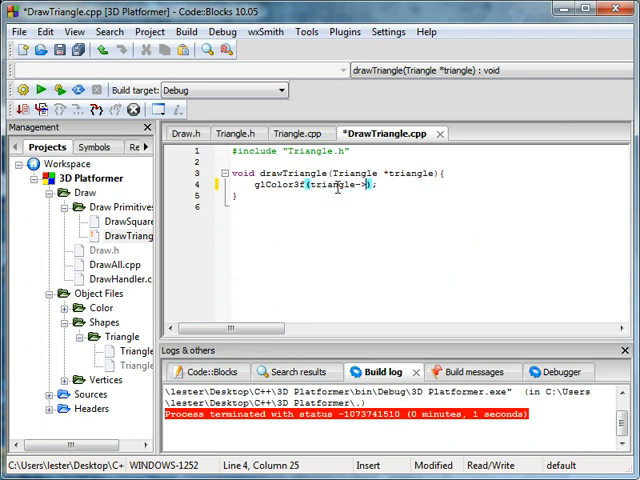
{"action": "type", "text": "->"}
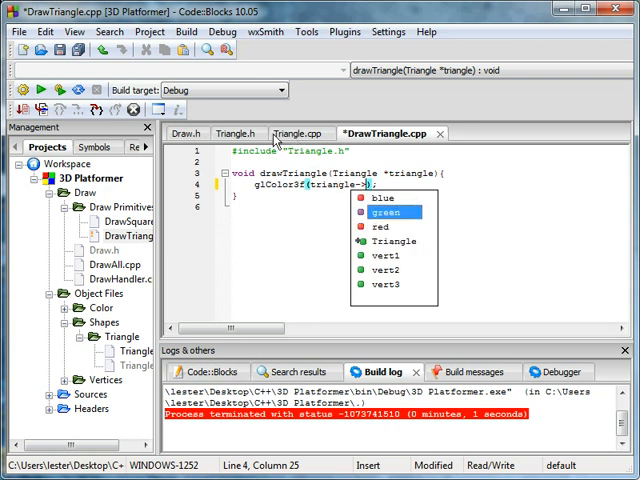
Step: In Triangle.h, add GLfloat getRed(), getGreen() and getBlue() returning red, green and blue
{"action": "left_click", "coordinate": [237, 133]}
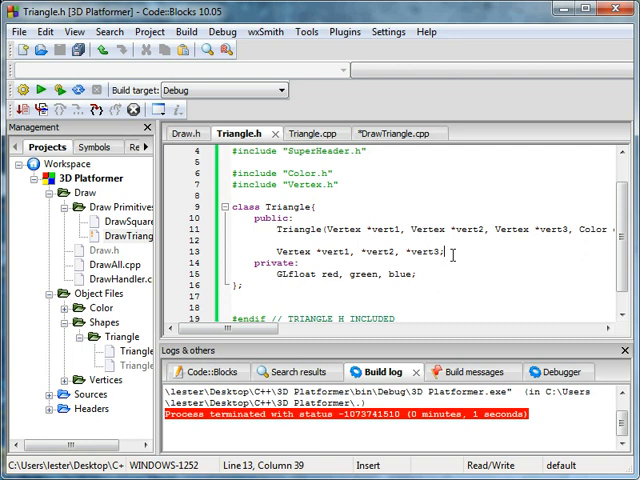
{"action": "type", "text": "GLf"}
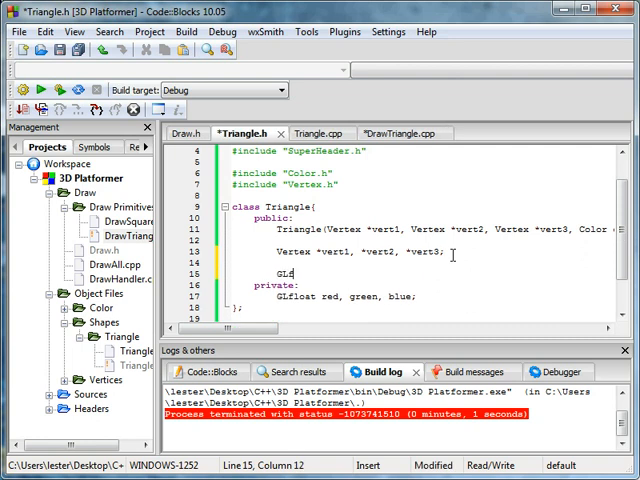
{"action": "type", "text": "getRed(){"}
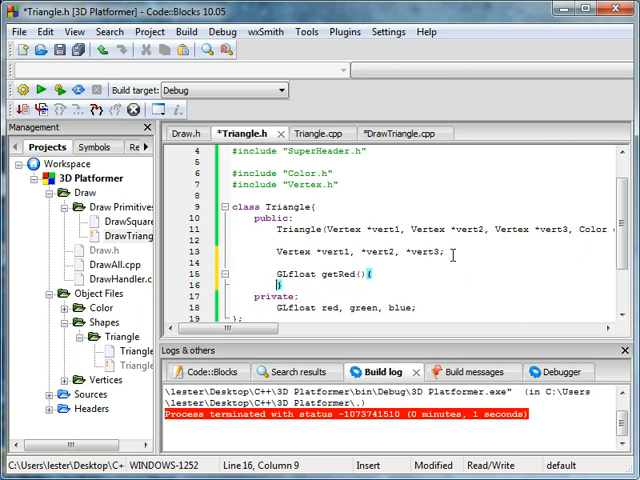
{"action": "type", "text": "return red;"}
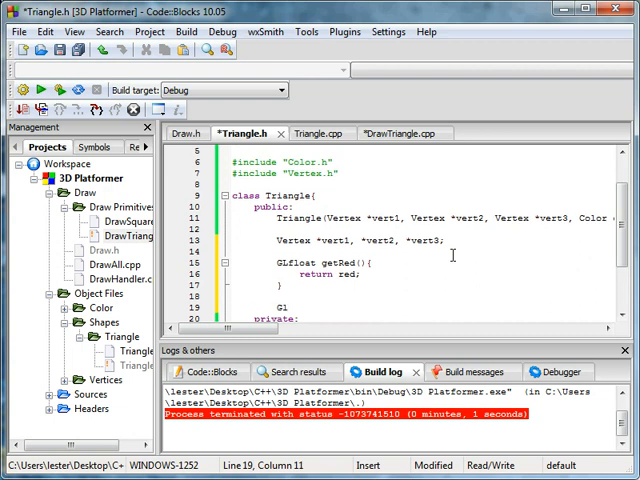
{"action": "type", "text": "GLfloat"}
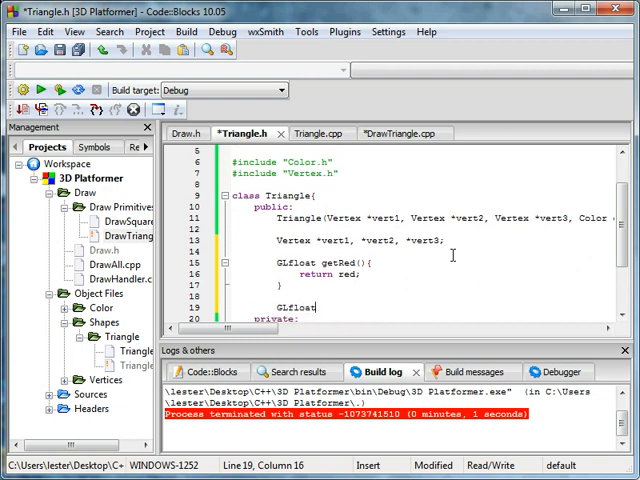
{"action": "type", "text": "getGreen(){"}
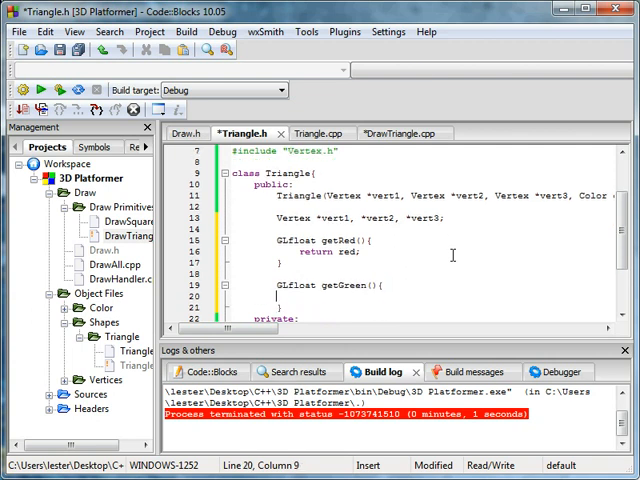
{"action": "type", "text": "return green;"}
{"action": "type", "text": "GLfloat getBlue"}
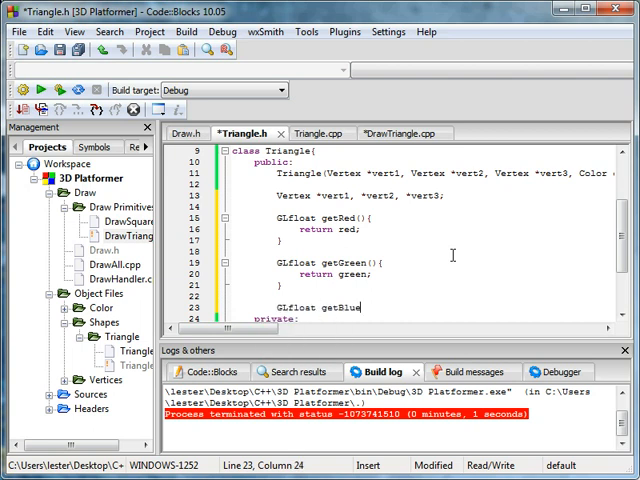
{"action": "type", "text": "()"}
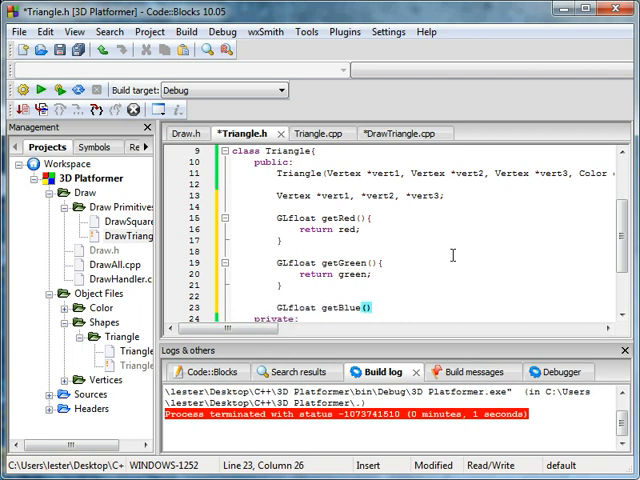
{"action": "type", "text": "return blue;"}
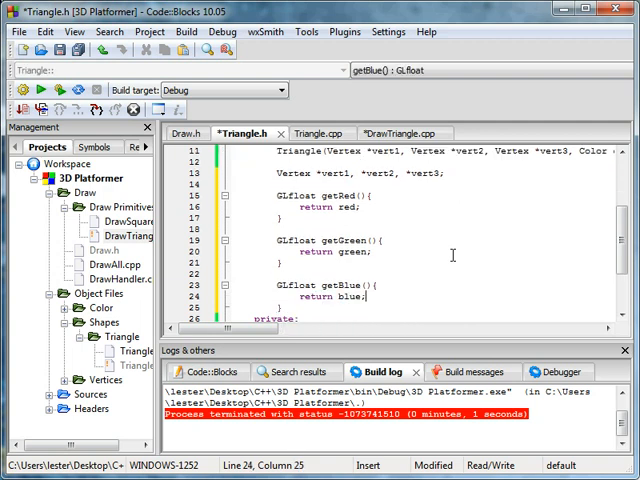
Step: In DrawTriangle.cpp, pass triangle->getRed(), getGreen() and getBlue() to glColor3f
{"action": "left_click", "coordinate": [408, 133]}
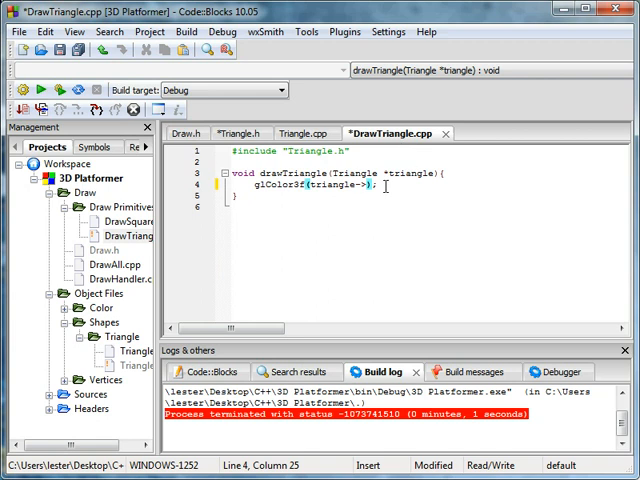
{"action": "key", "text": "BackSpace"}
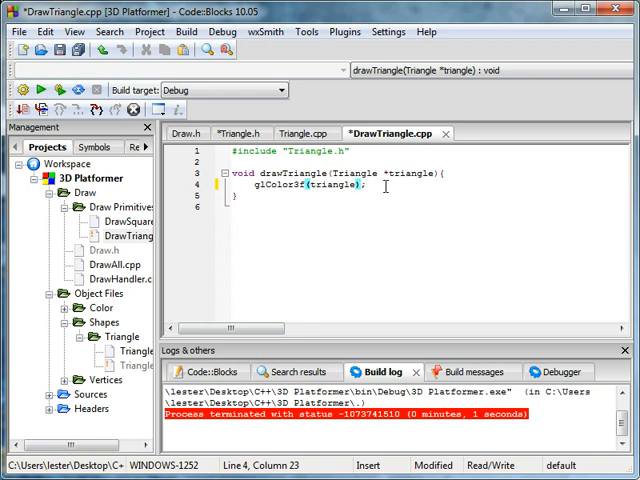
{"action": "type", "text": "0"}
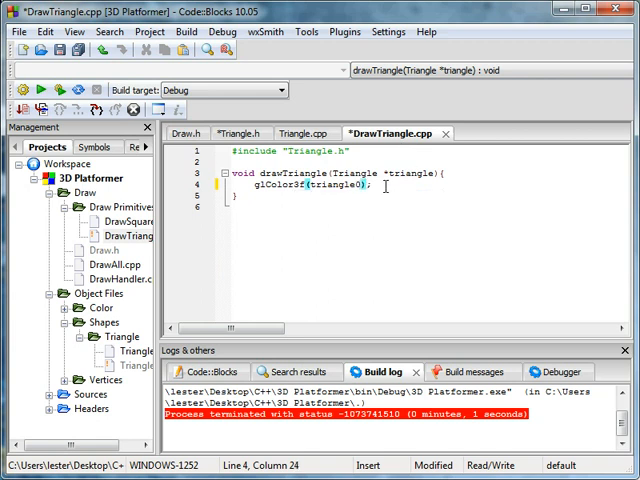
{"action": "type", "text": "->getRed,"}
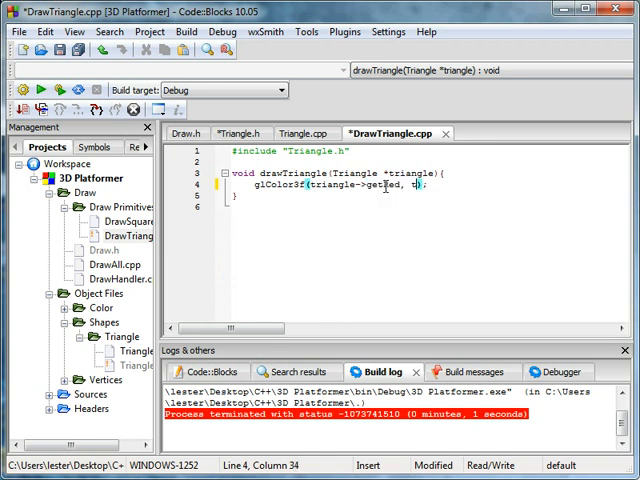
{"action": "type", "text": "triangle->getGreen(), triangl"}
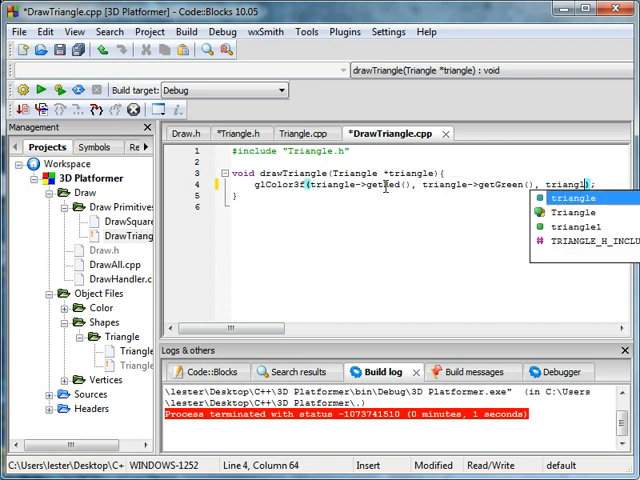
{"action": "type", "text": "->"}
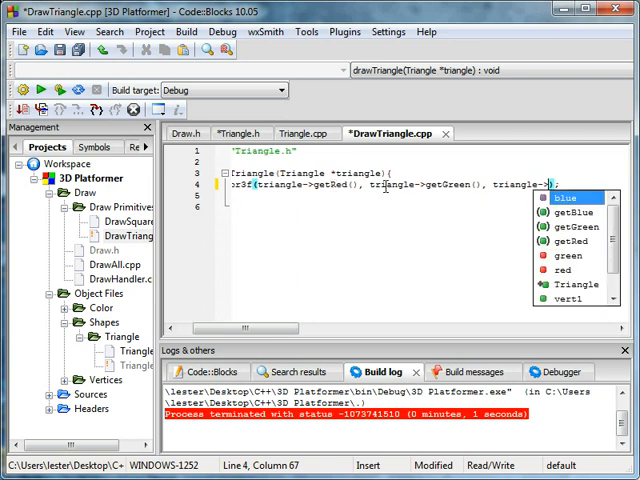